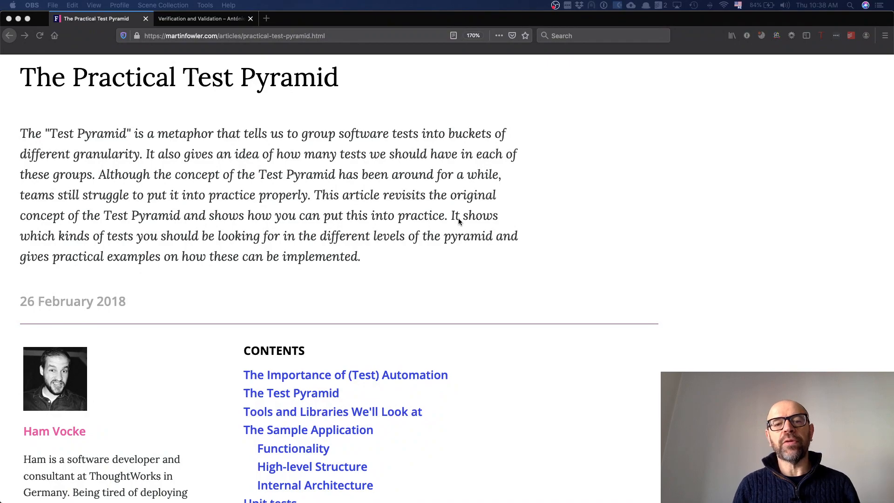
scroll("down", 3)
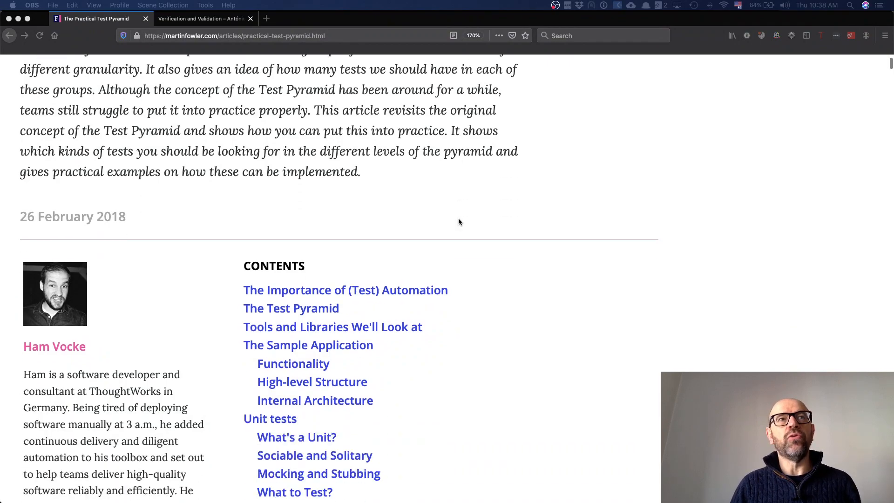
scroll("down", 3)
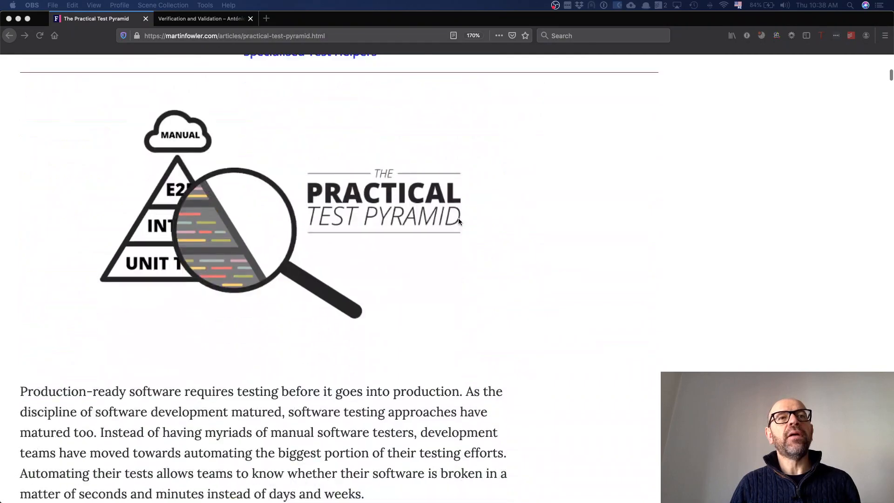
scroll("down", 3)
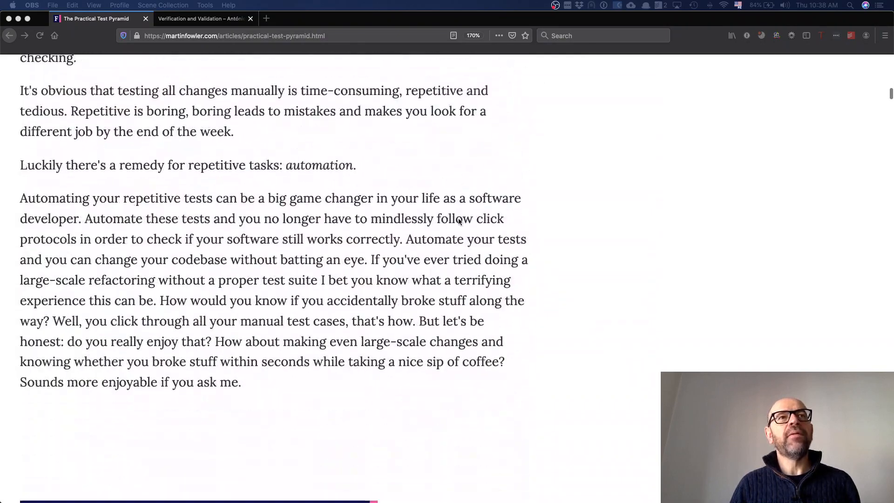
scroll("down", 3)
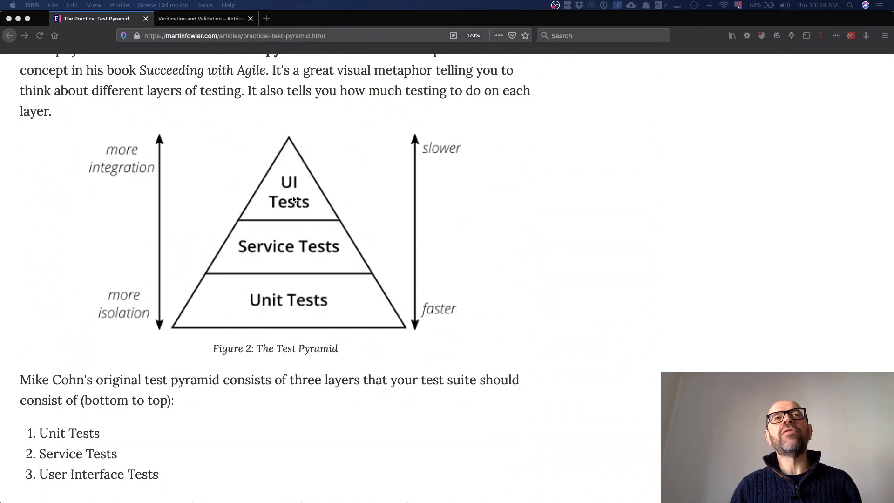
mouse_move(289, 189)
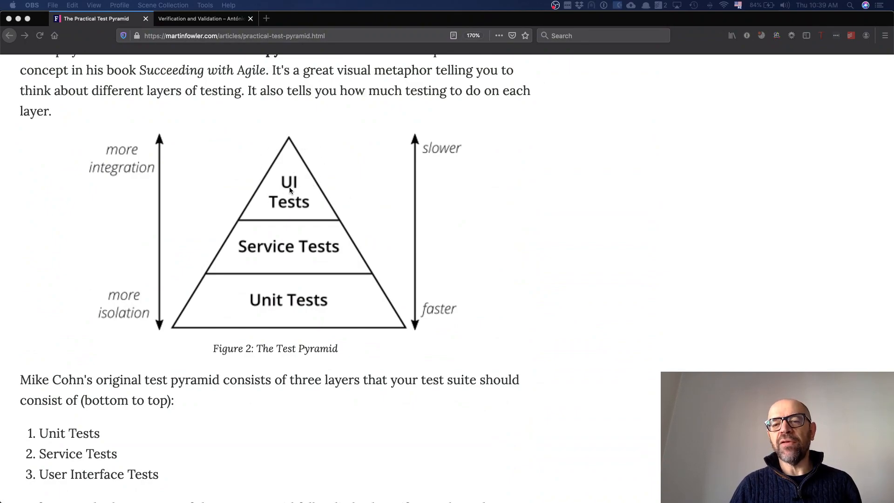
mouse_move(300, 172)
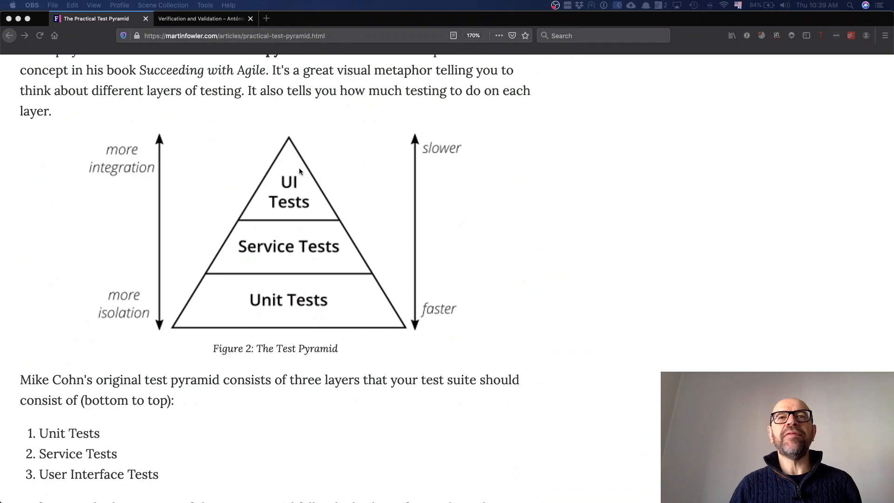
mouse_move(153, 306)
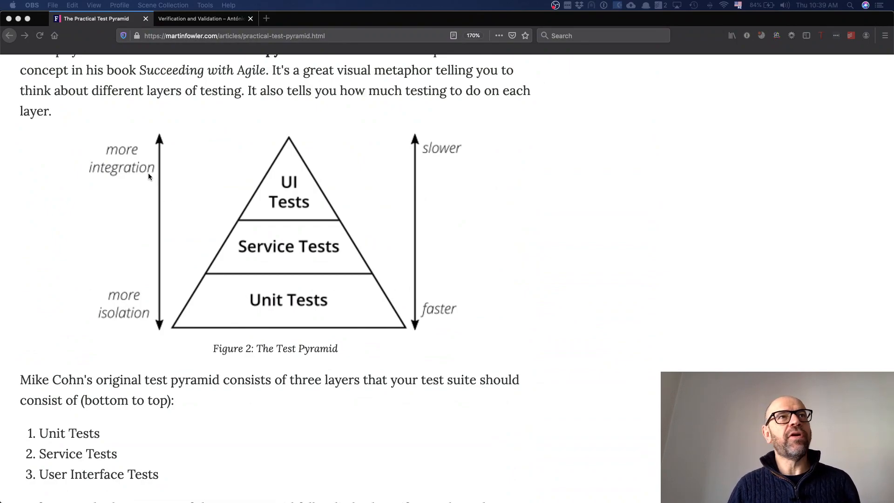
mouse_move(174, 164)
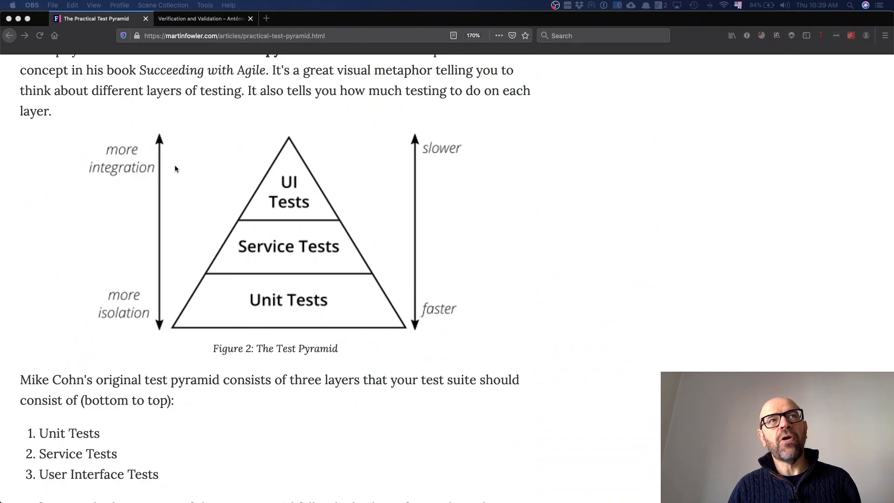
mouse_move(157, 309)
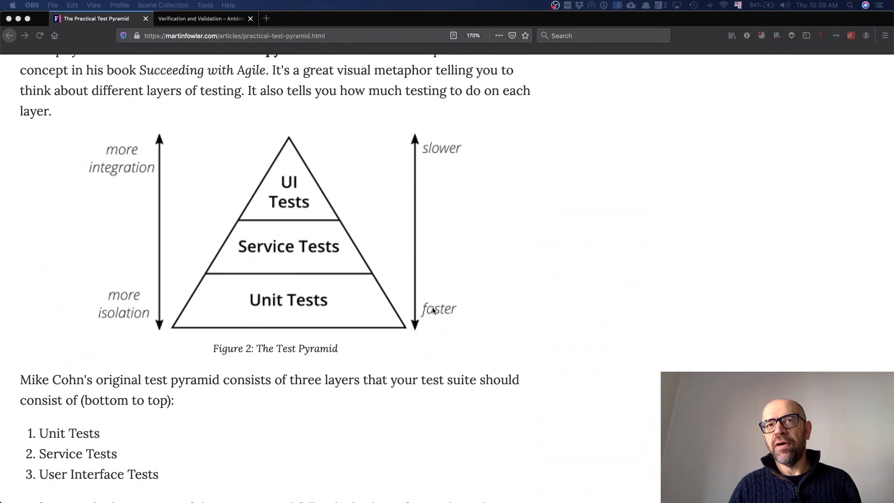
mouse_move(453, 309)
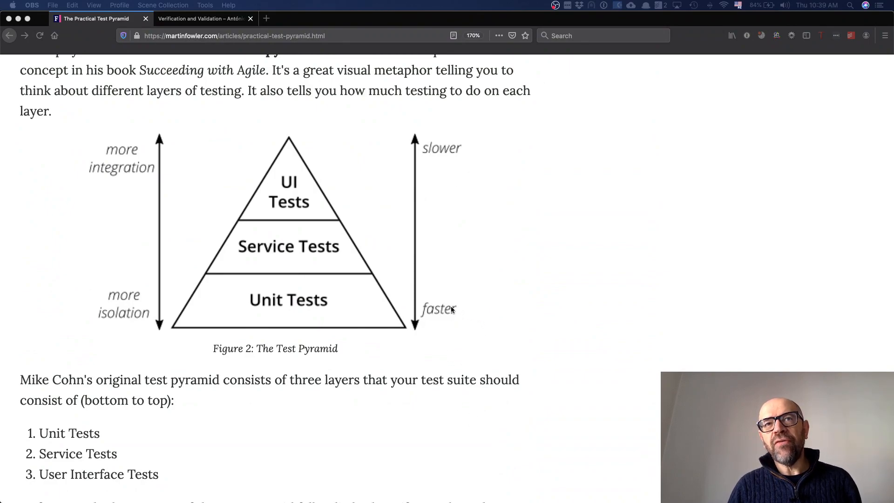
mouse_move(457, 334)
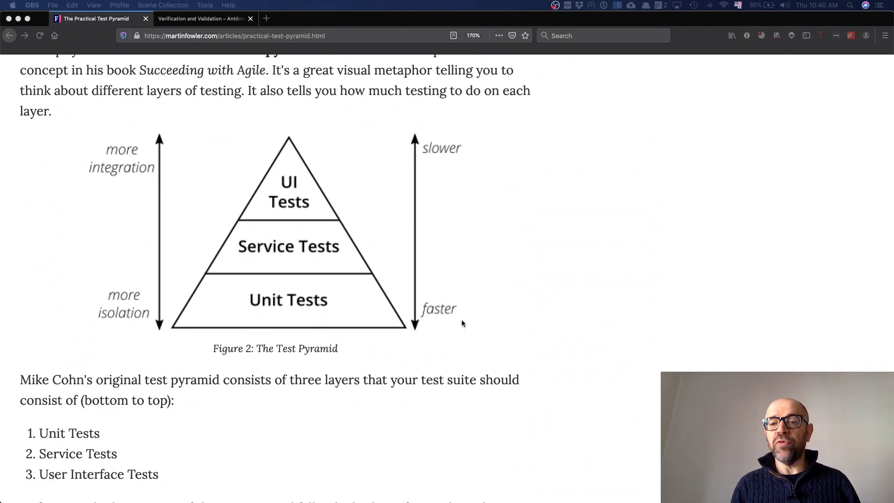
mouse_move(430, 135)
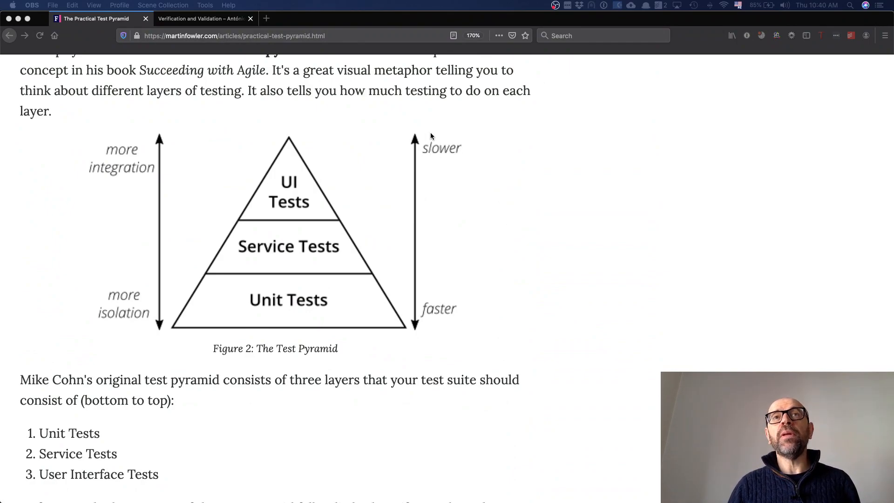
mouse_move(417, 141)
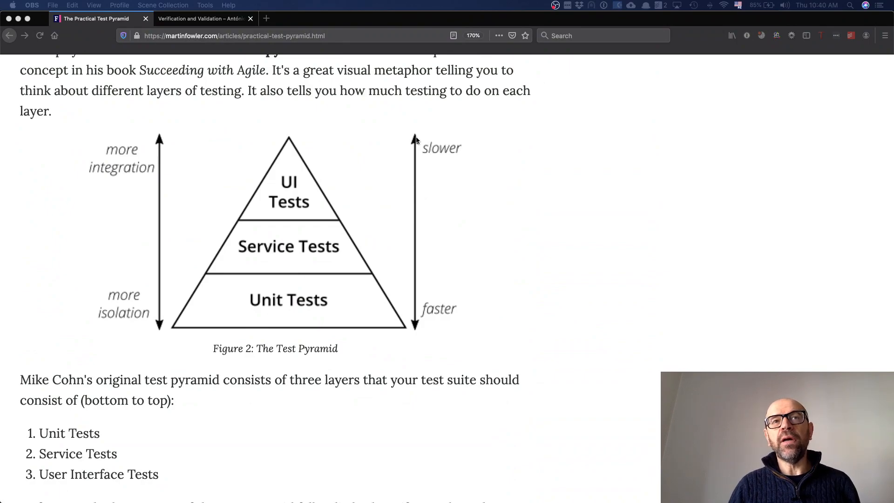
mouse_move(295, 183)
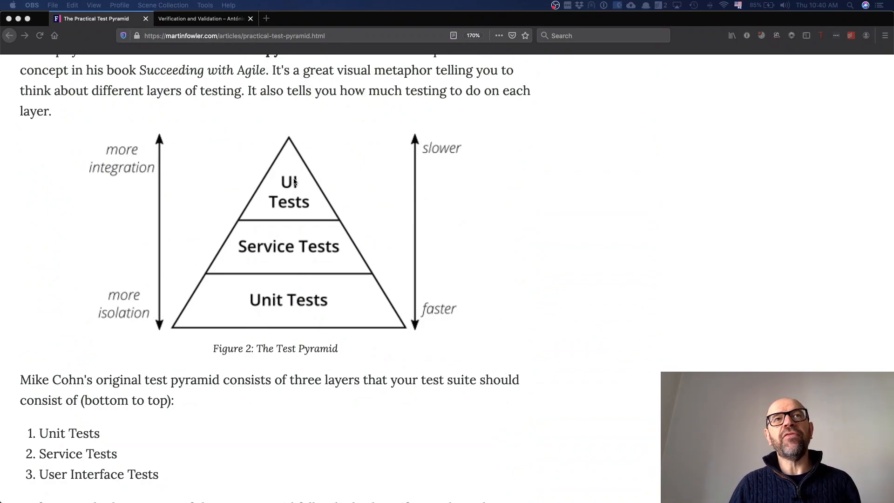
mouse_move(296, 315)
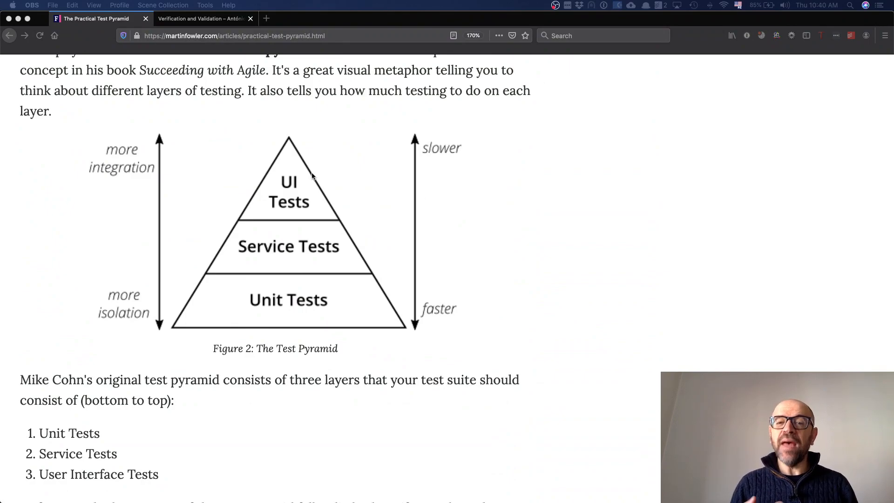
mouse_move(501, 165)
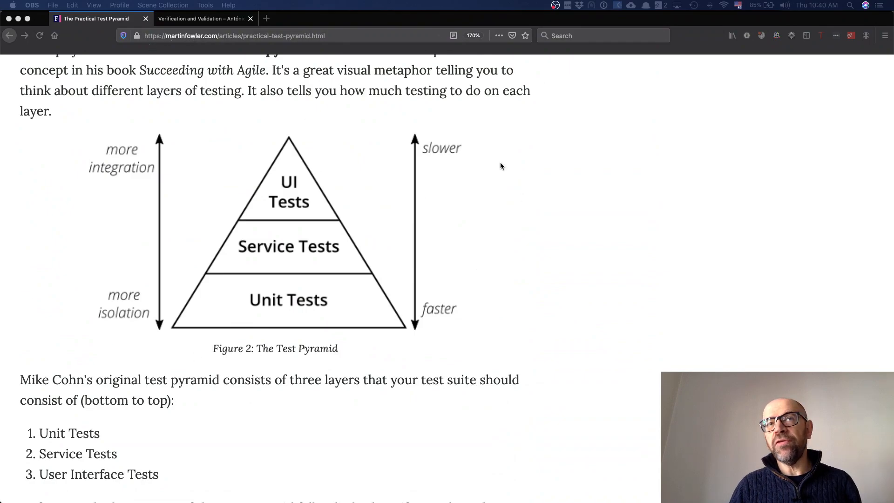
mouse_move(558, 295)
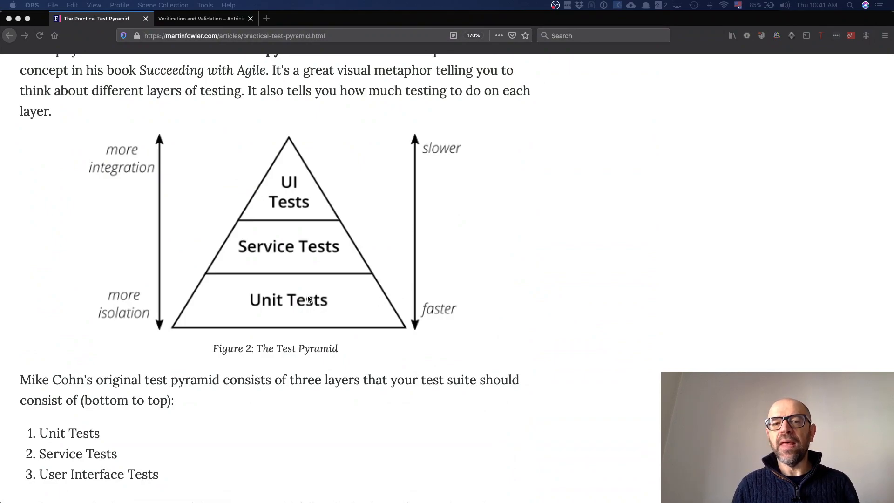
mouse_move(123, 160)
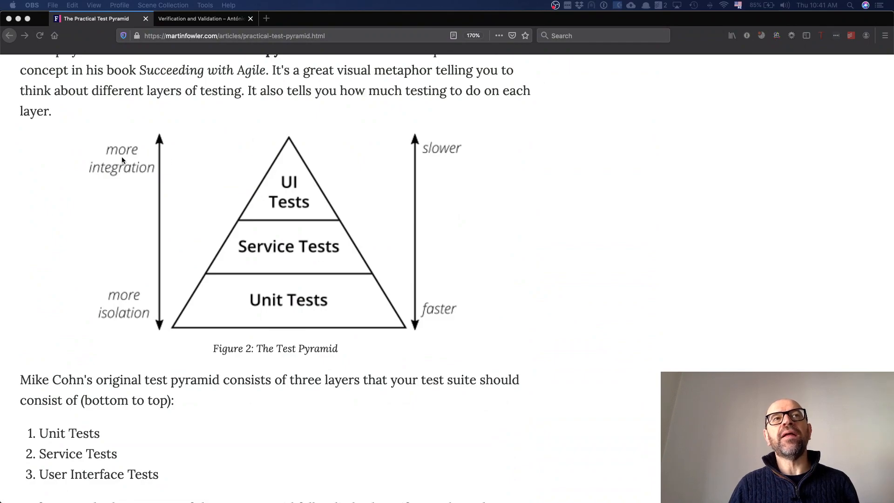
mouse_move(194, 149)
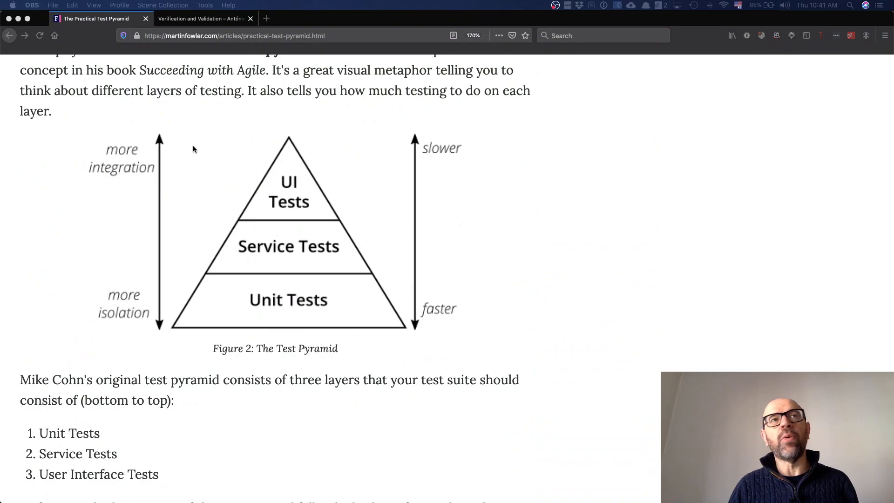
mouse_move(137, 136)
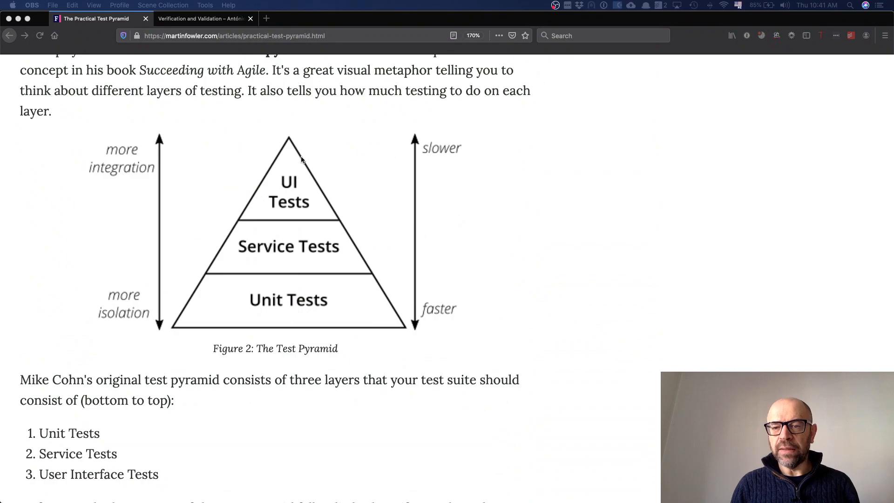
mouse_move(303, 442)
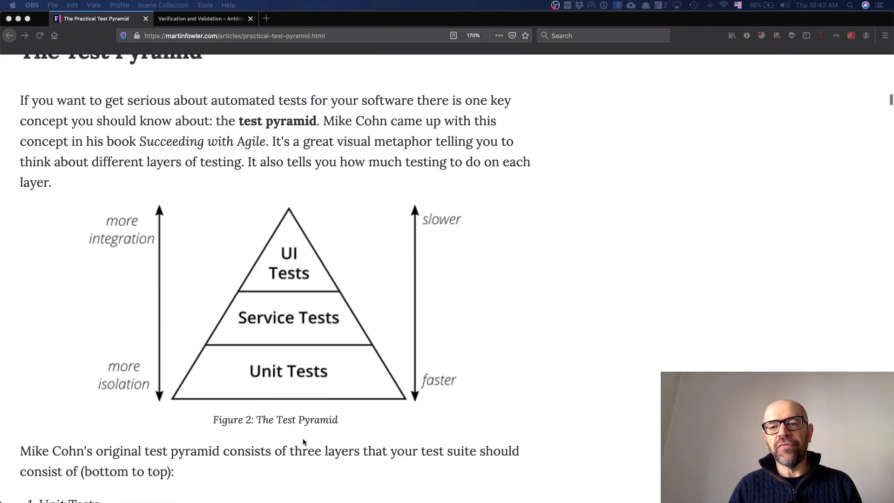
scroll("up", 3)
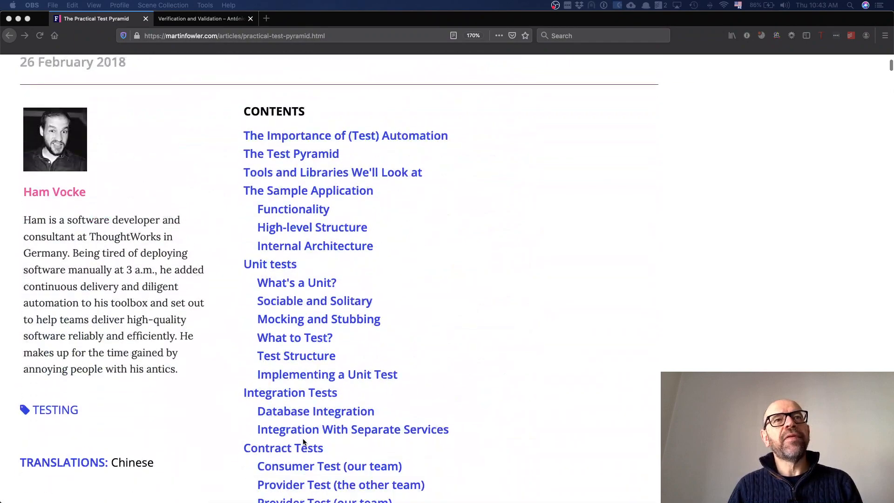
scroll("down", 3)
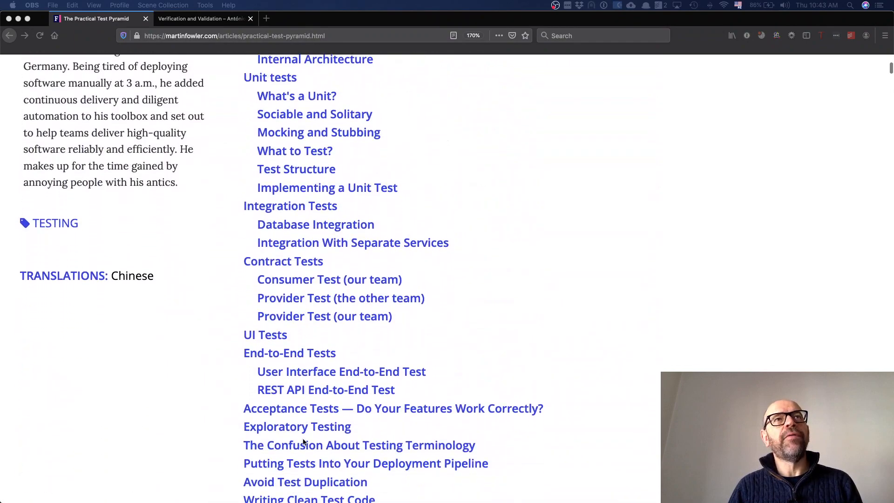
scroll("down", 3)
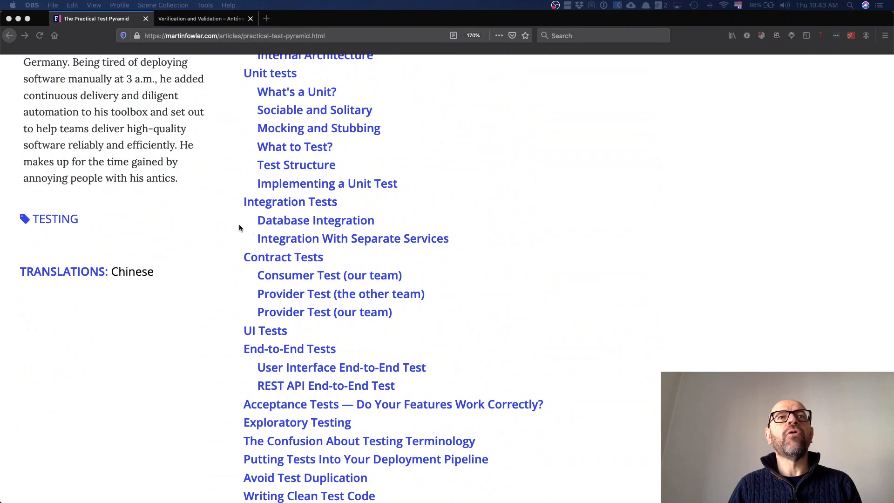
mouse_move(252, 206)
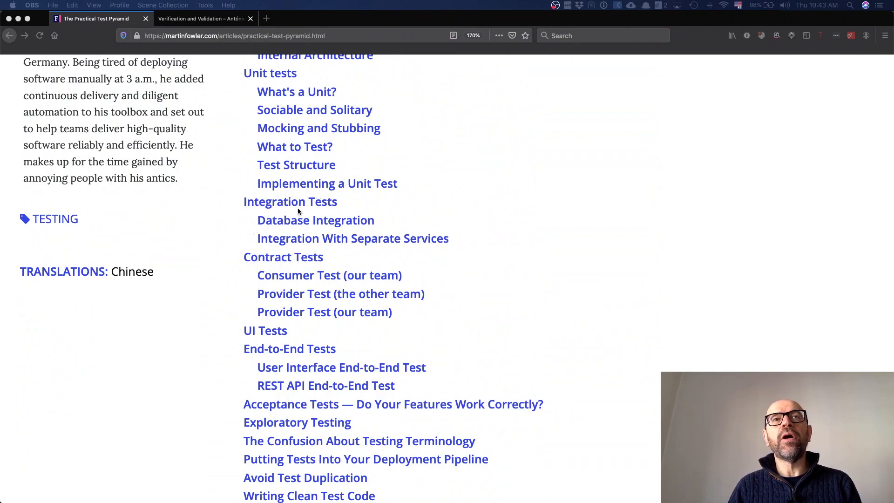
mouse_move(345, 228)
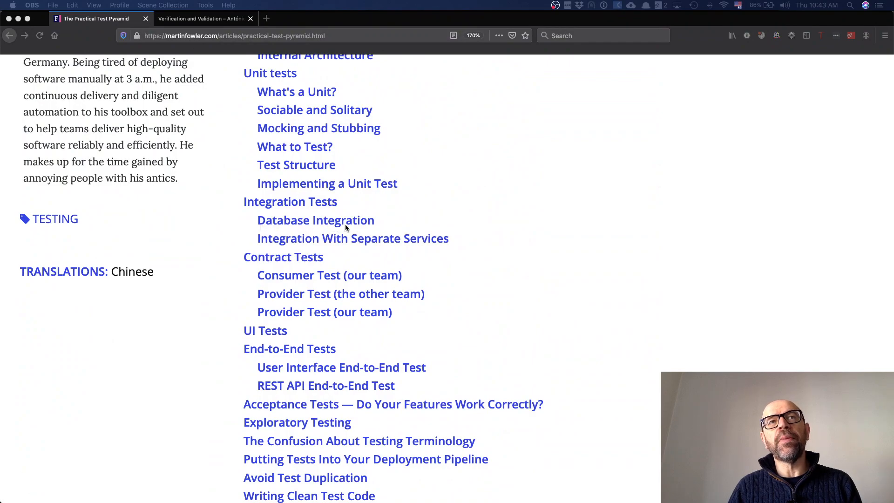
mouse_move(361, 244)
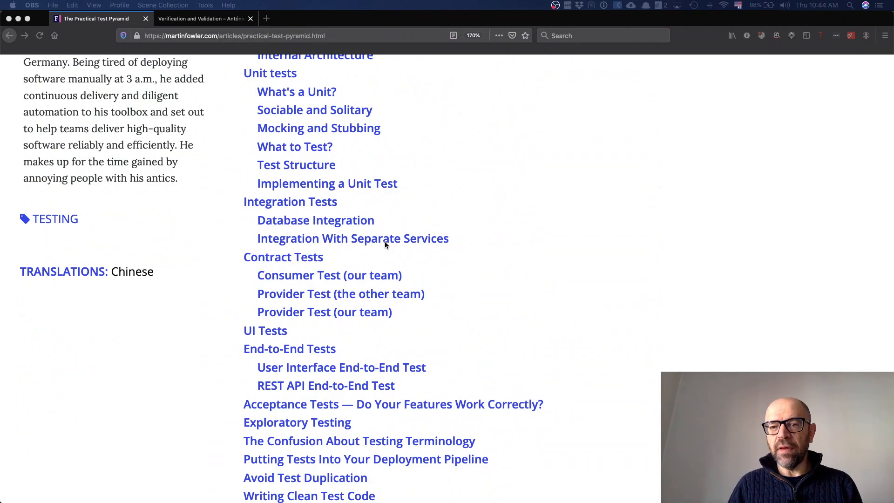
mouse_move(342, 297)
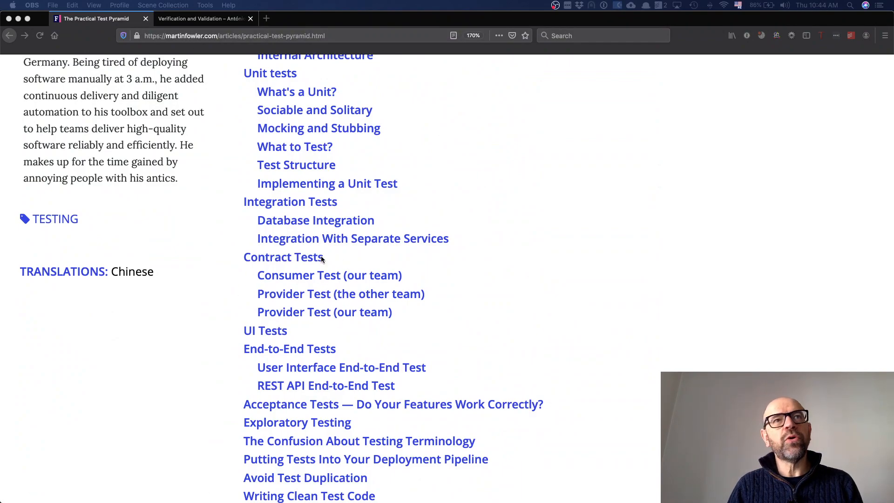
mouse_move(357, 269)
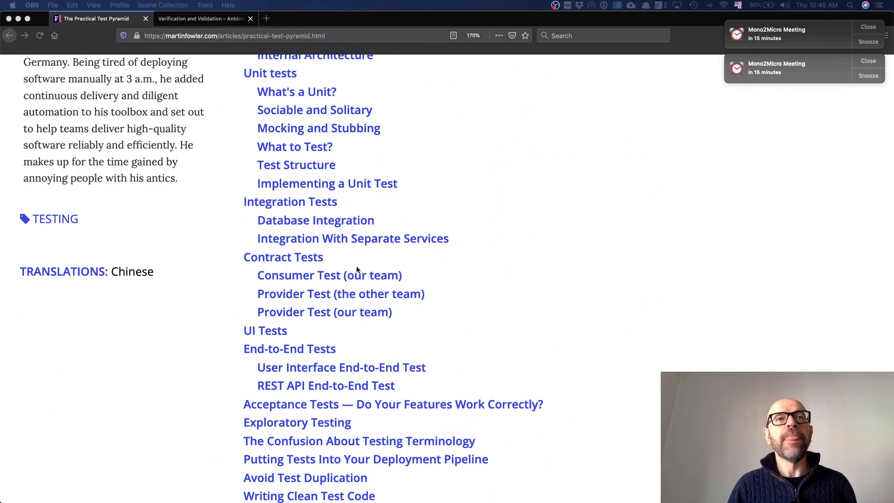
mouse_move(291, 339)
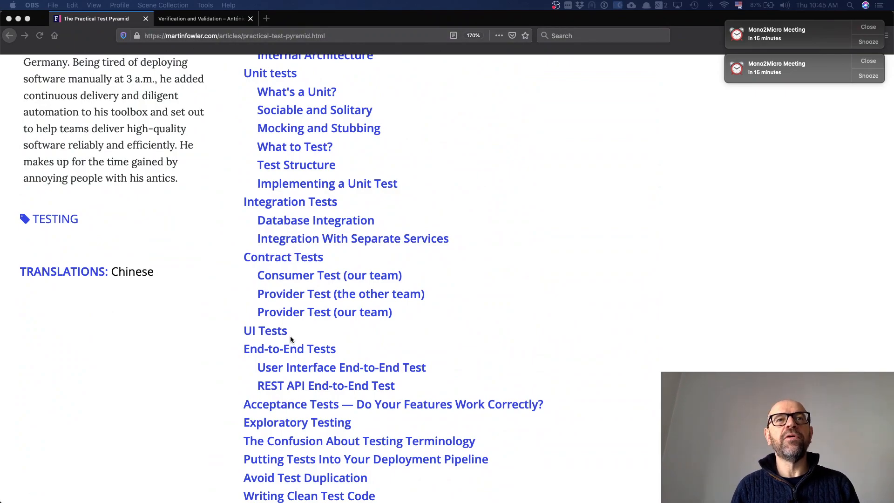
mouse_move(339, 362)
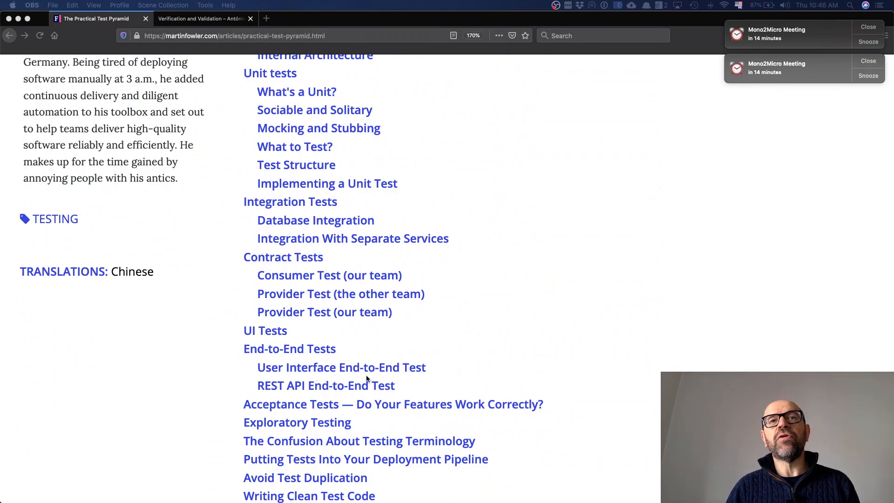
mouse_move(433, 382)
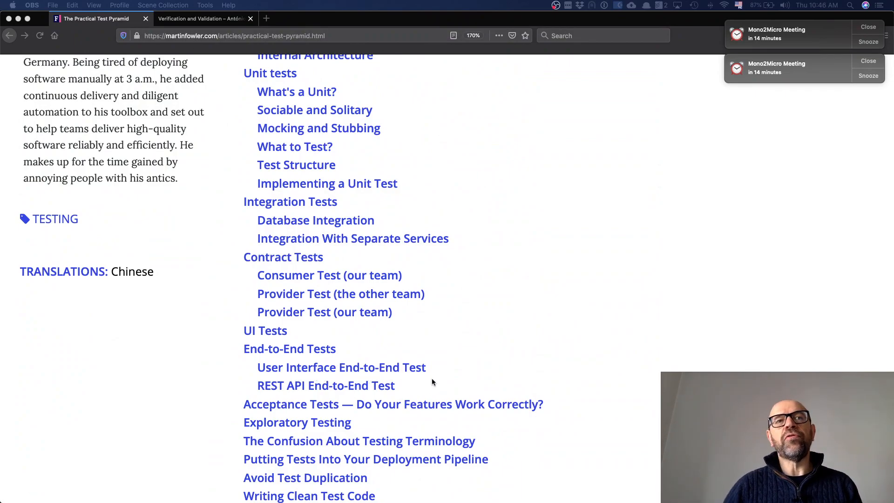